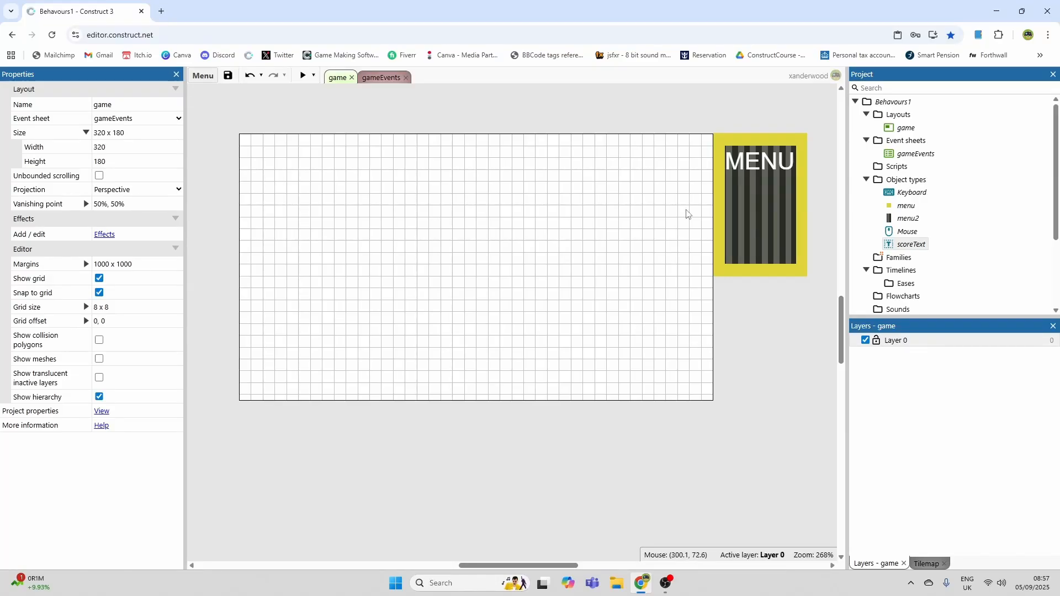
mouse_move(681, 131)
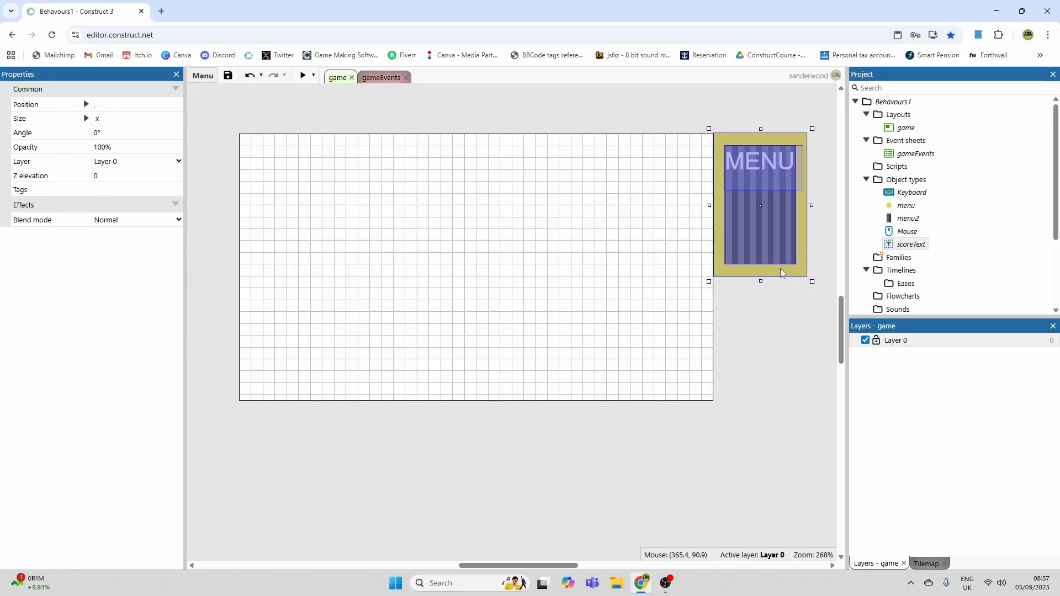
mouse_move(785, 275)
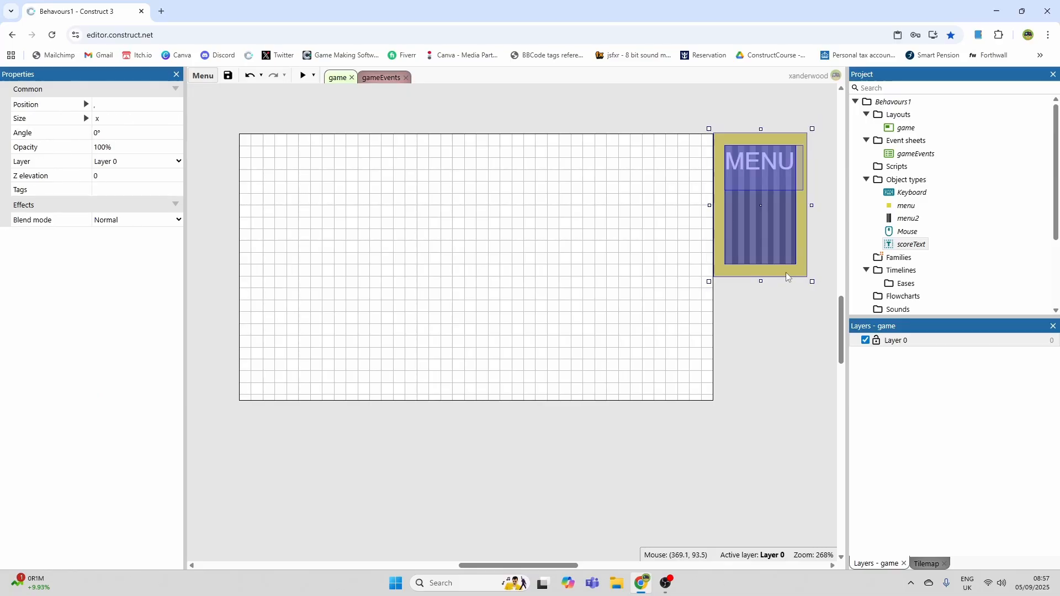
Step: Move the yellow menu panel and striped background onto the layout and select the panel
left_click_drag(760, 205, 653, 205)
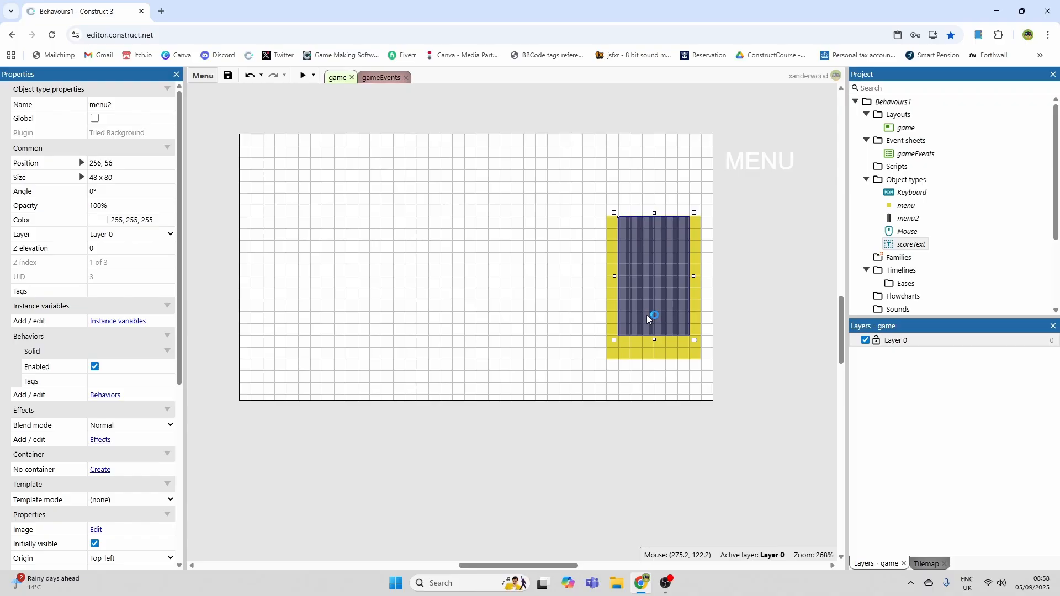
left_click_drag(648, 319, 665, 266)
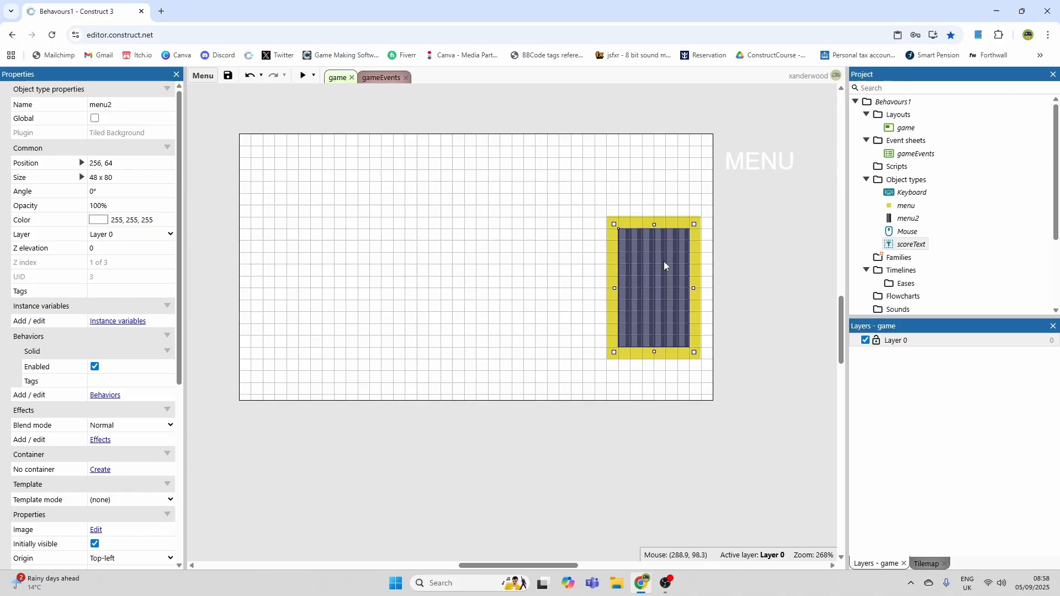
mouse_move(632, 272)
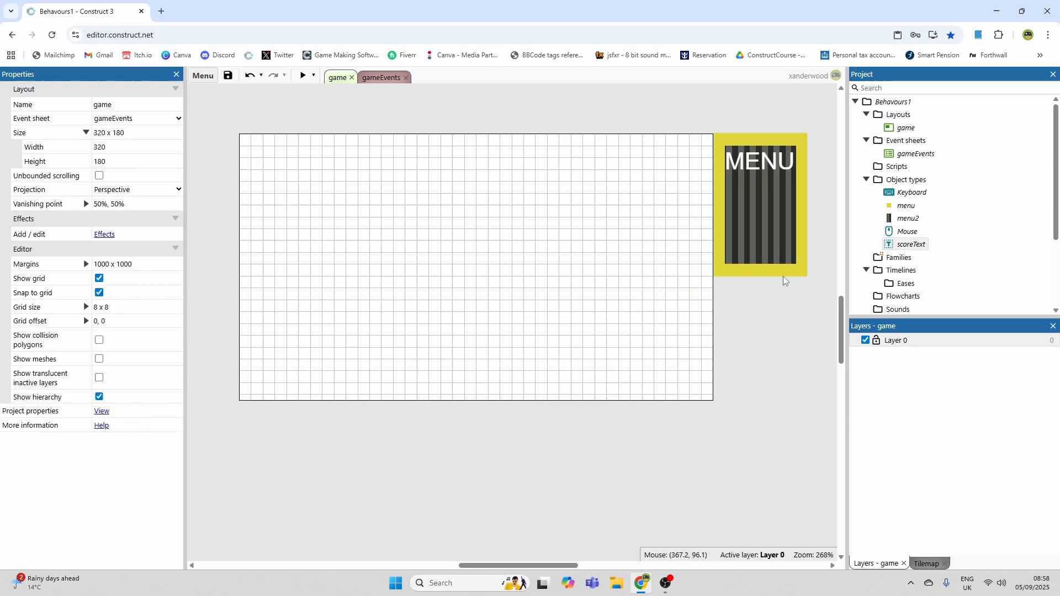
mouse_move(784, 274)
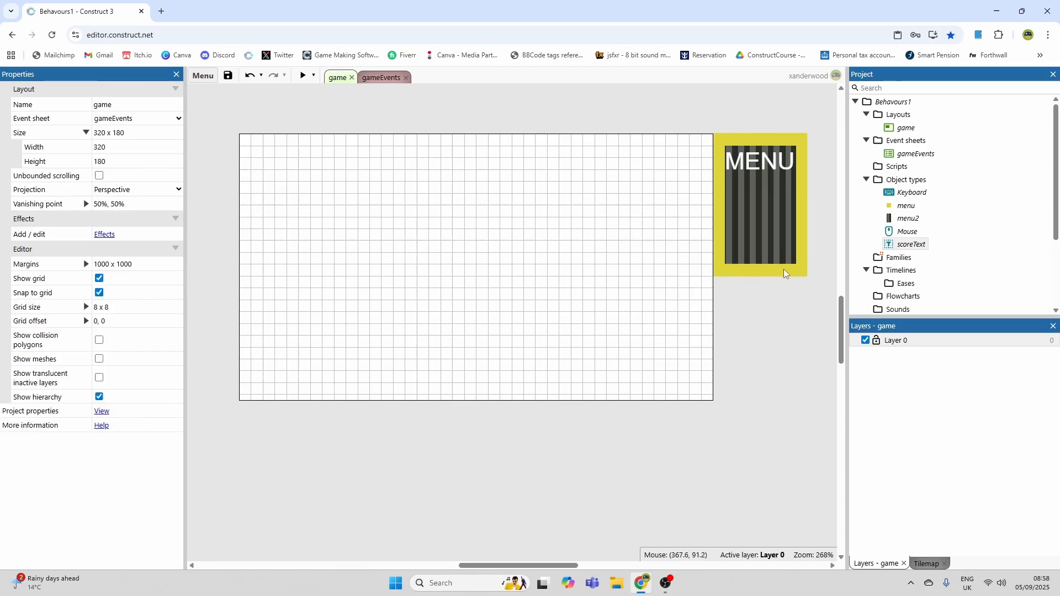
left_click(758, 204)
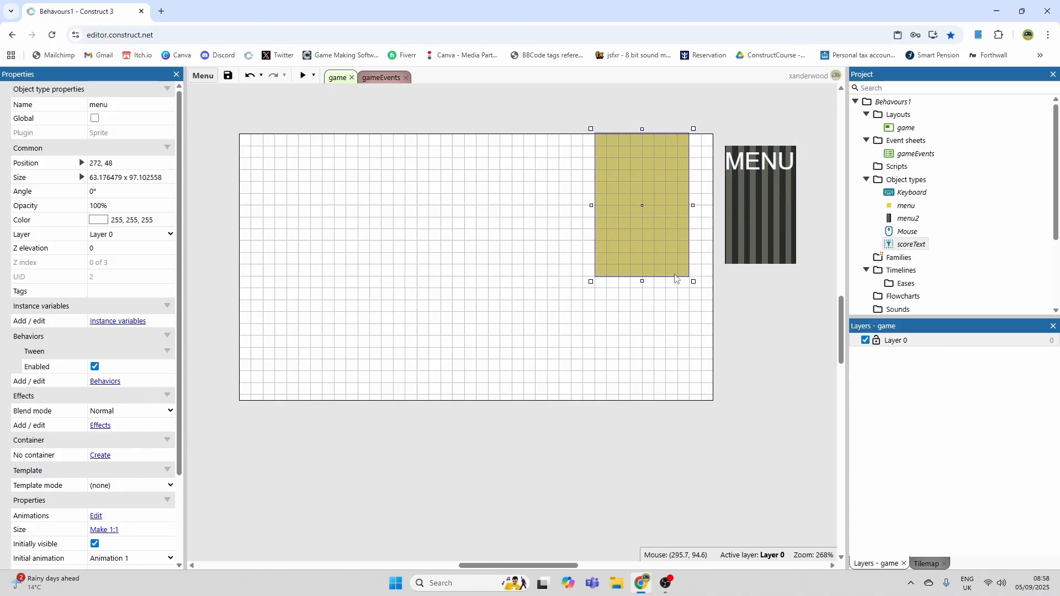
left_click_drag(640, 205, 665, 205)
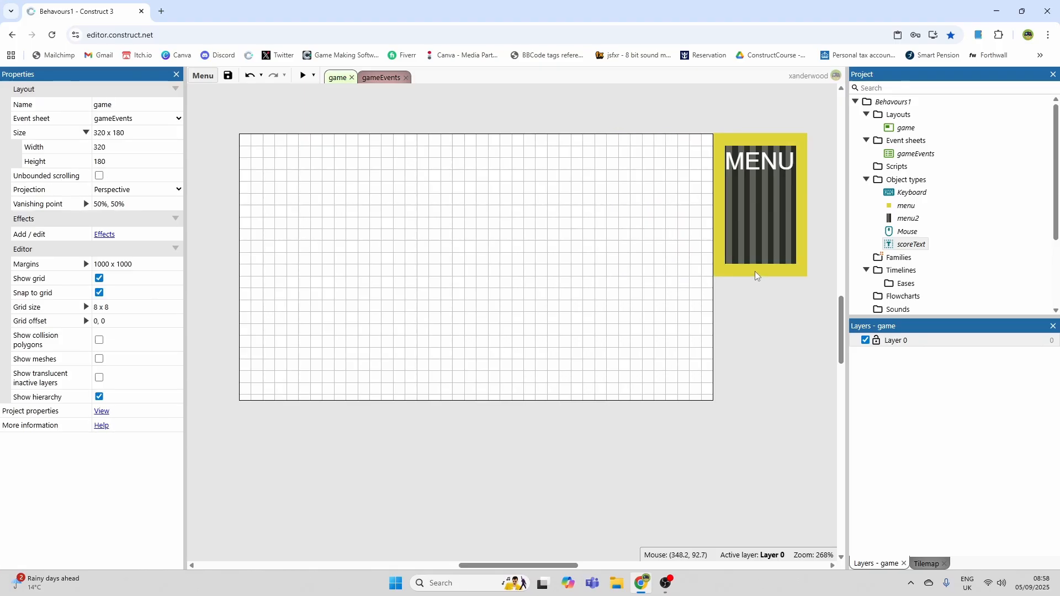
left_click(760, 205)
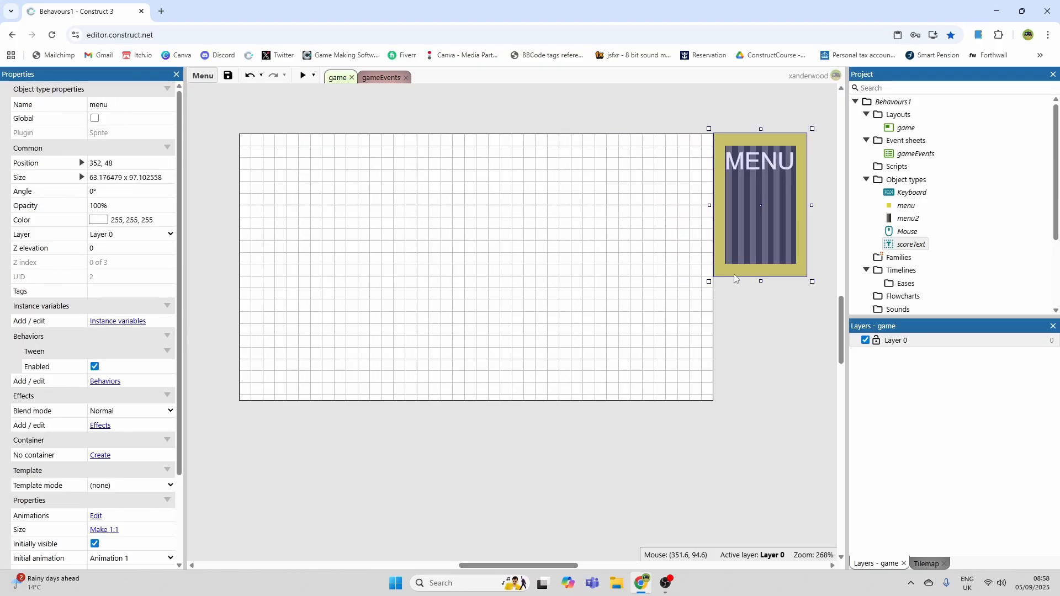
Step: Add a Keyboard 'On Space pressed' event and begin its menu action
left_click(105, 381)
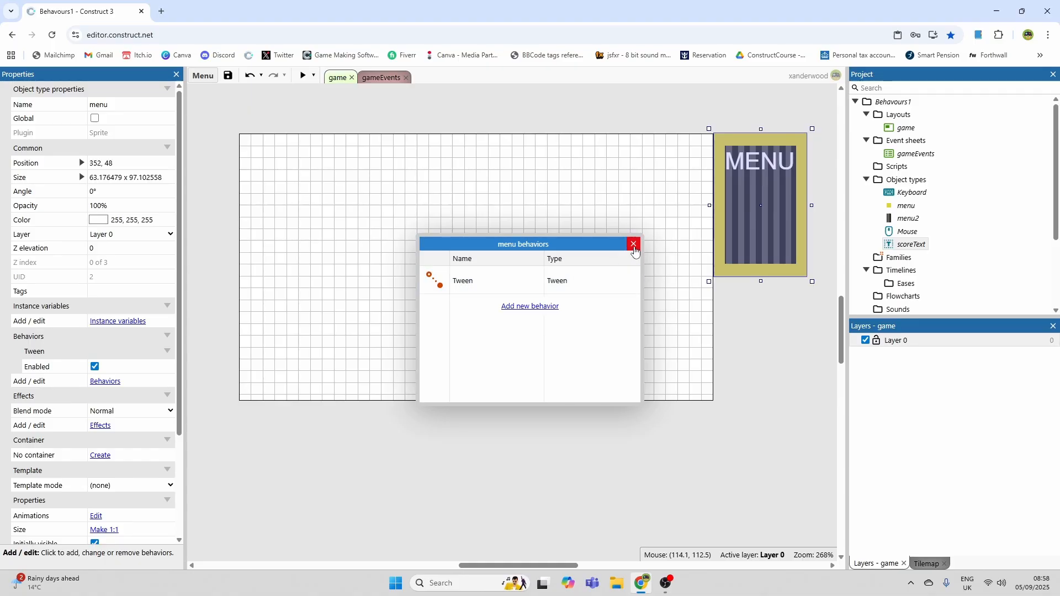
left_click(632, 244)
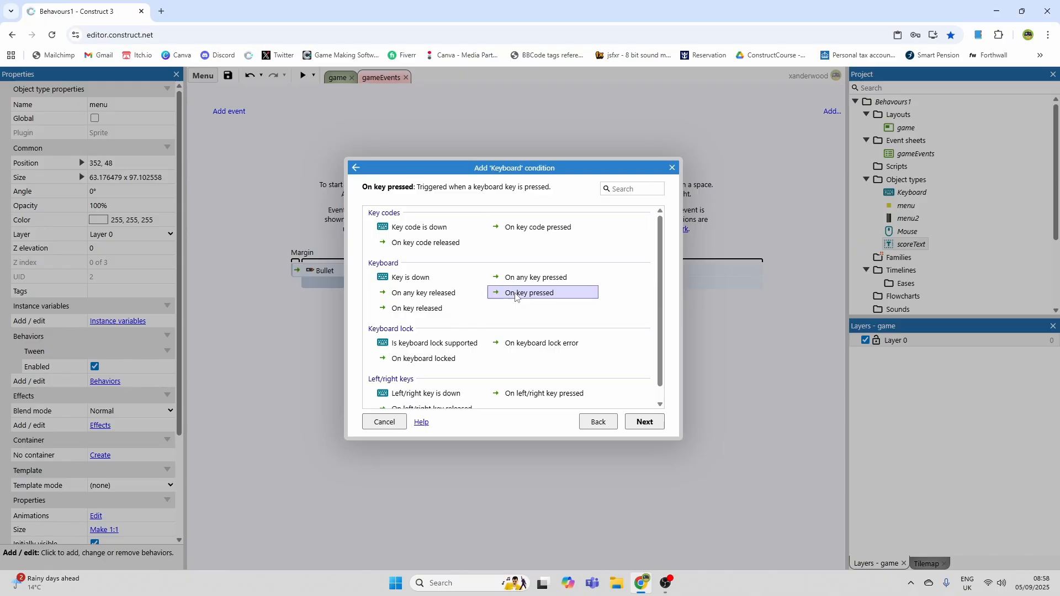
left_click(643, 421)
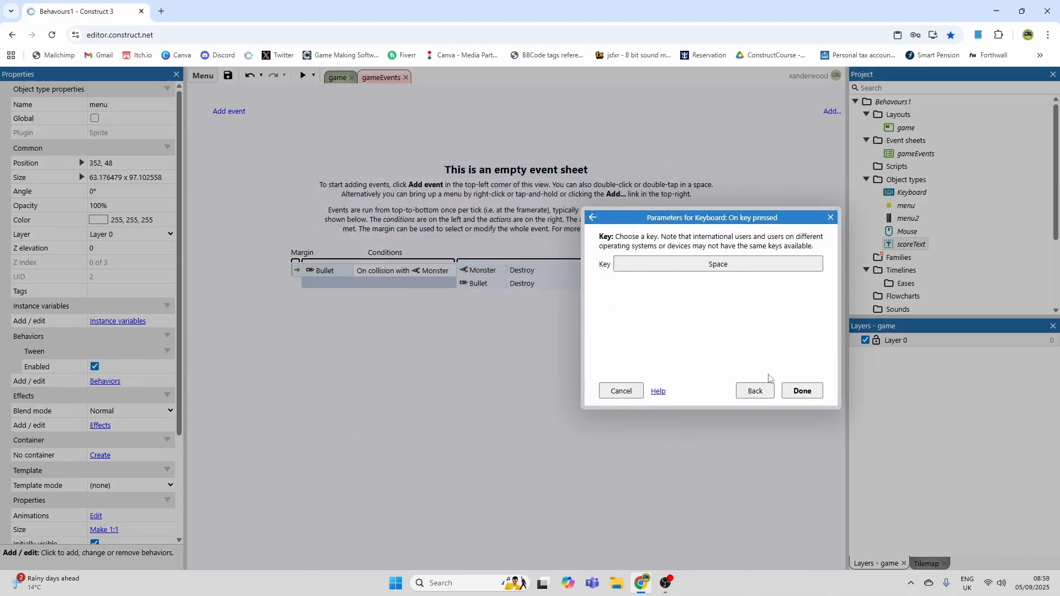
left_click(801, 391)
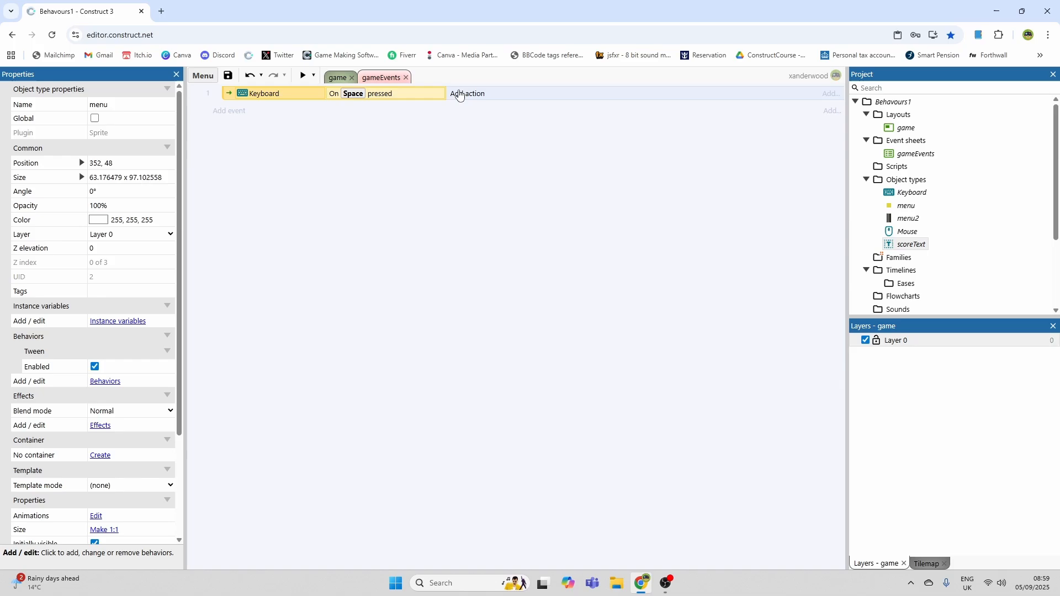
left_click(466, 93)
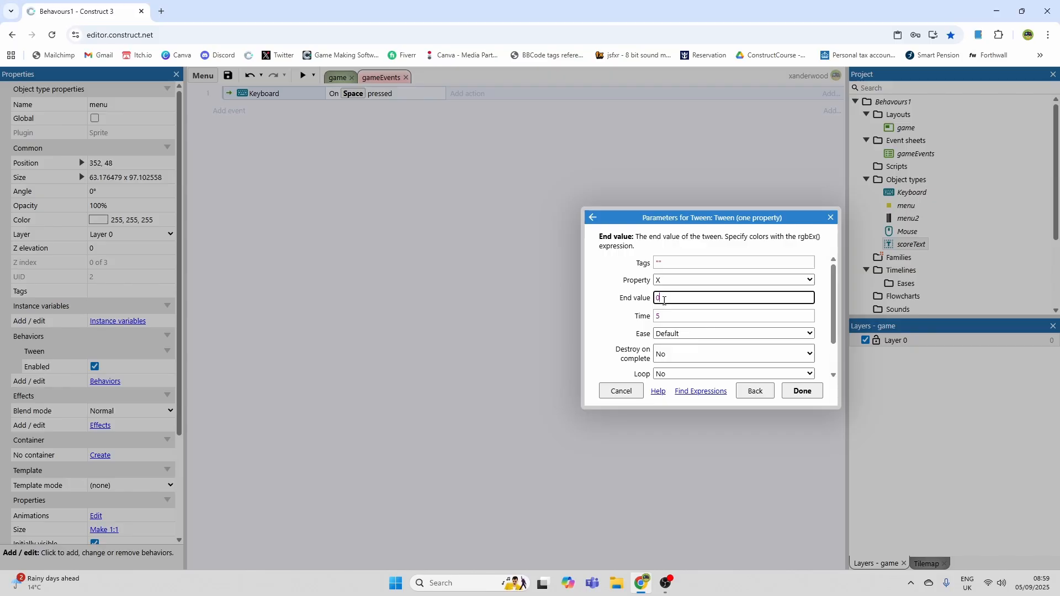
Step: Set the menu's Tween one property action: X to 288 over 0.5 seconds
type("0.5")
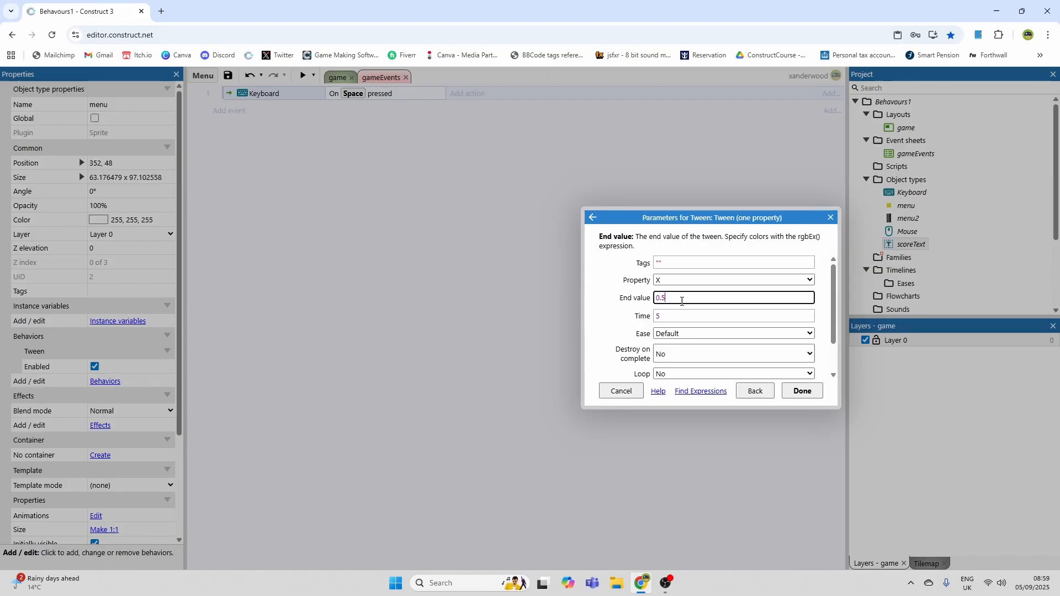
left_click(733, 315)
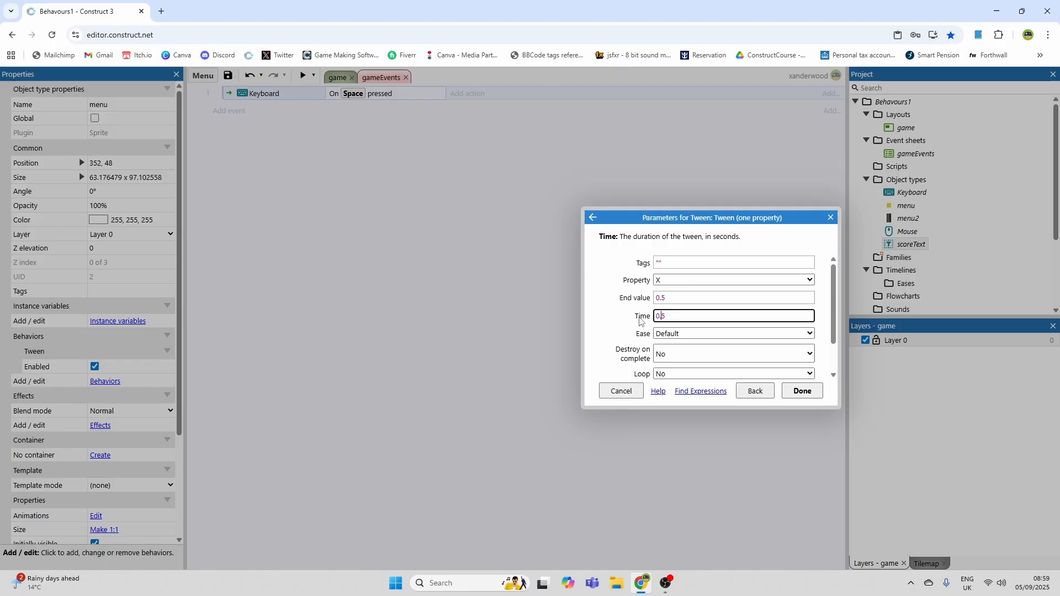
left_click(732, 297)
type("288")
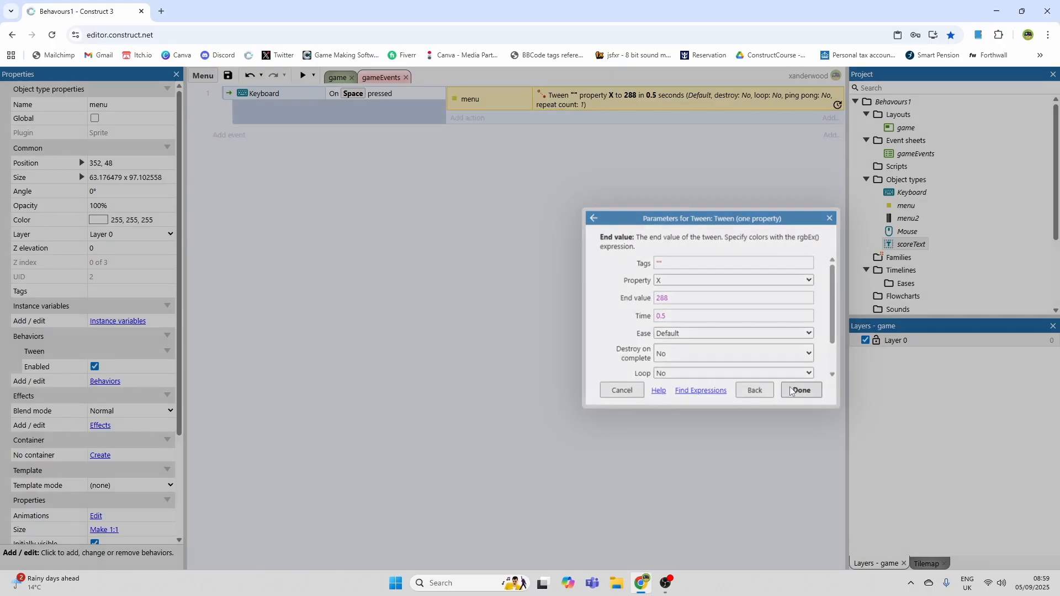
left_click(800, 389)
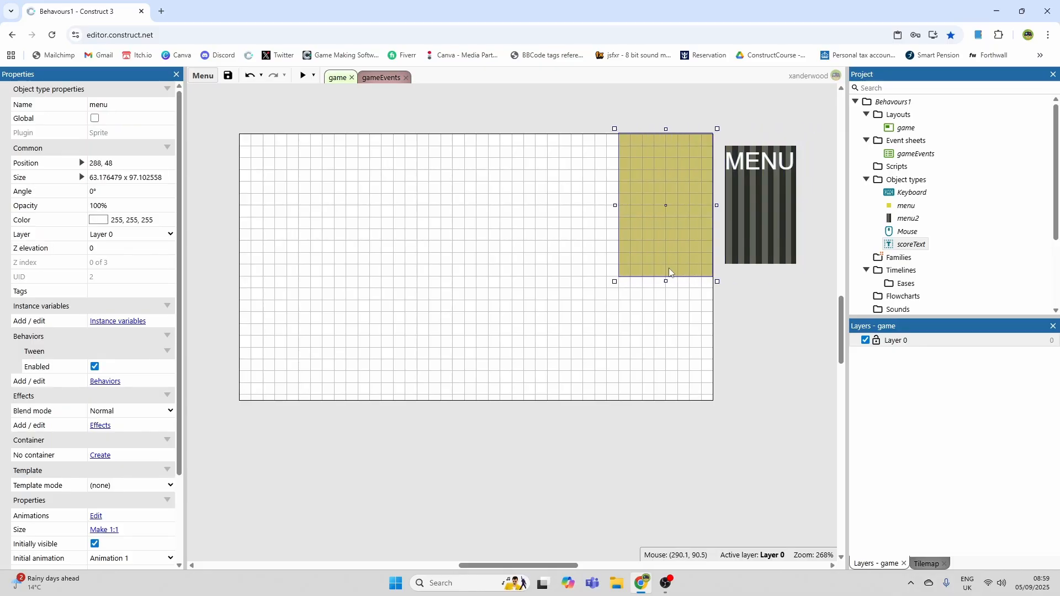
mouse_move(734, 239)
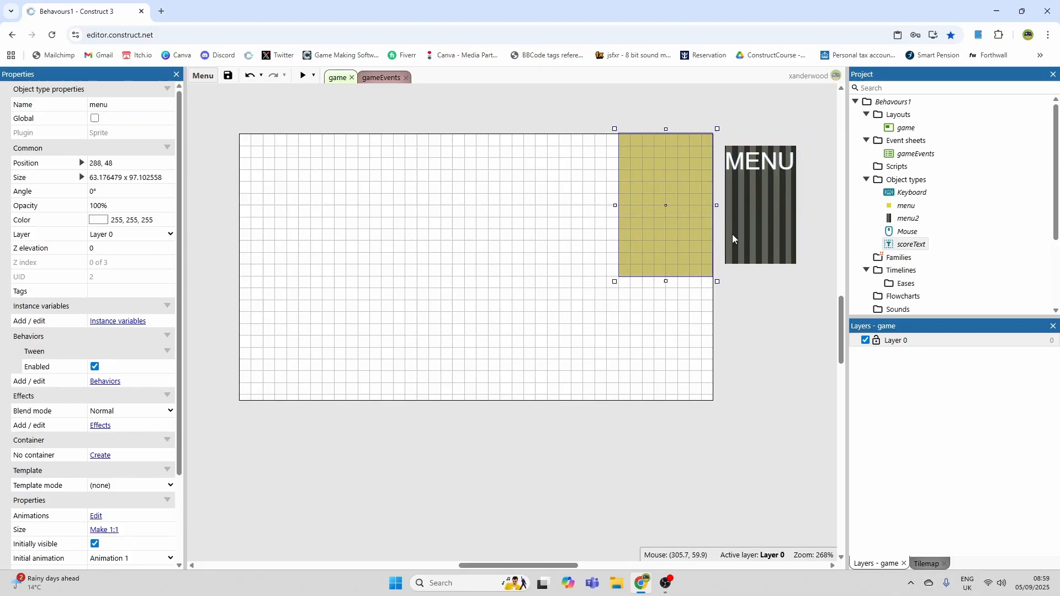
Step: Reset the menu sprite position to 352, 48 and select panel, background and MENU text together
left_click(81, 164)
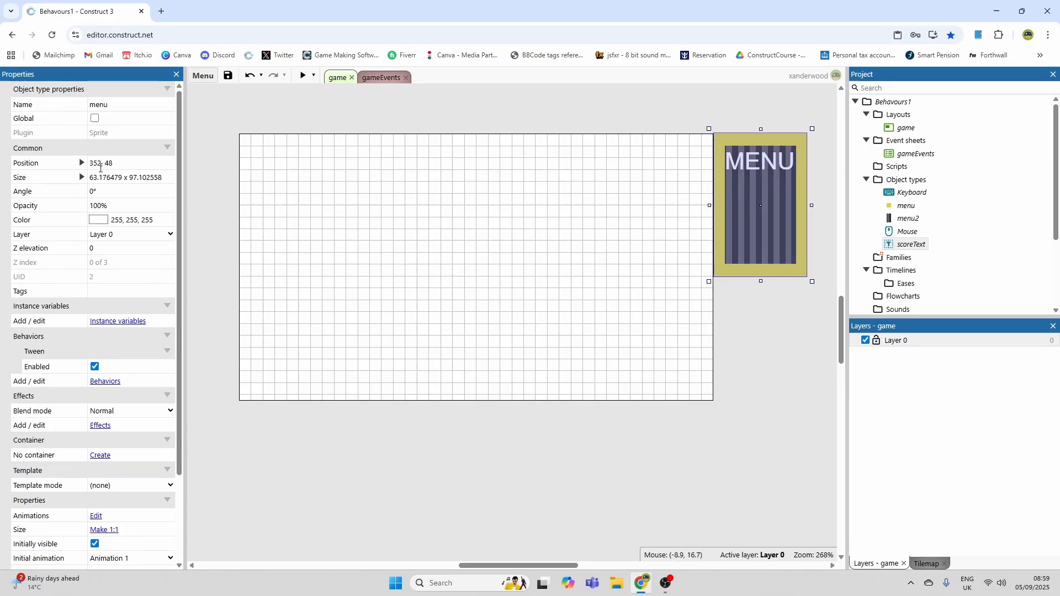
left_click(79, 163)
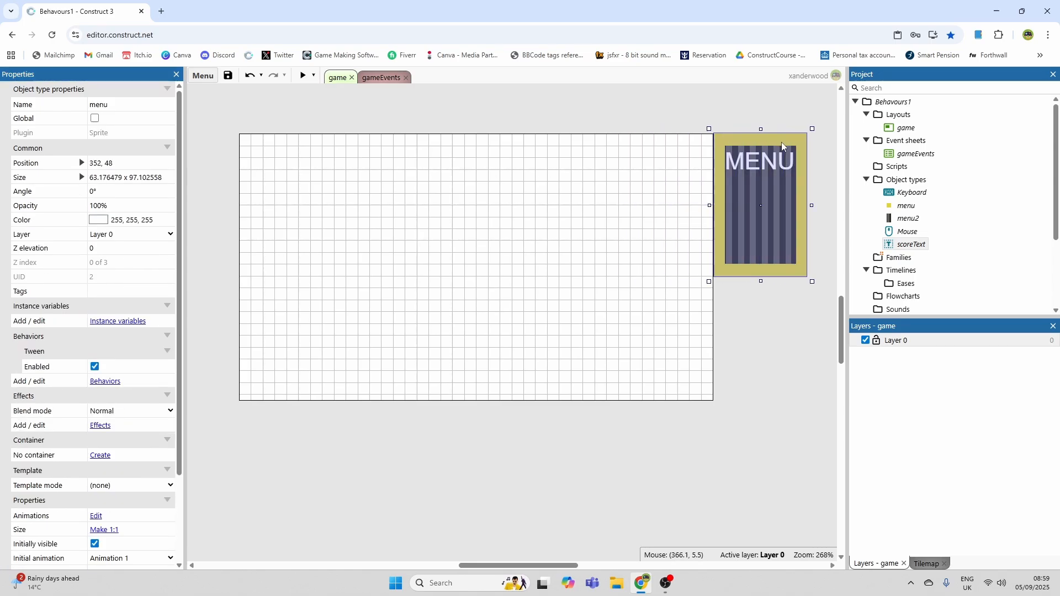
left_click(301, 76)
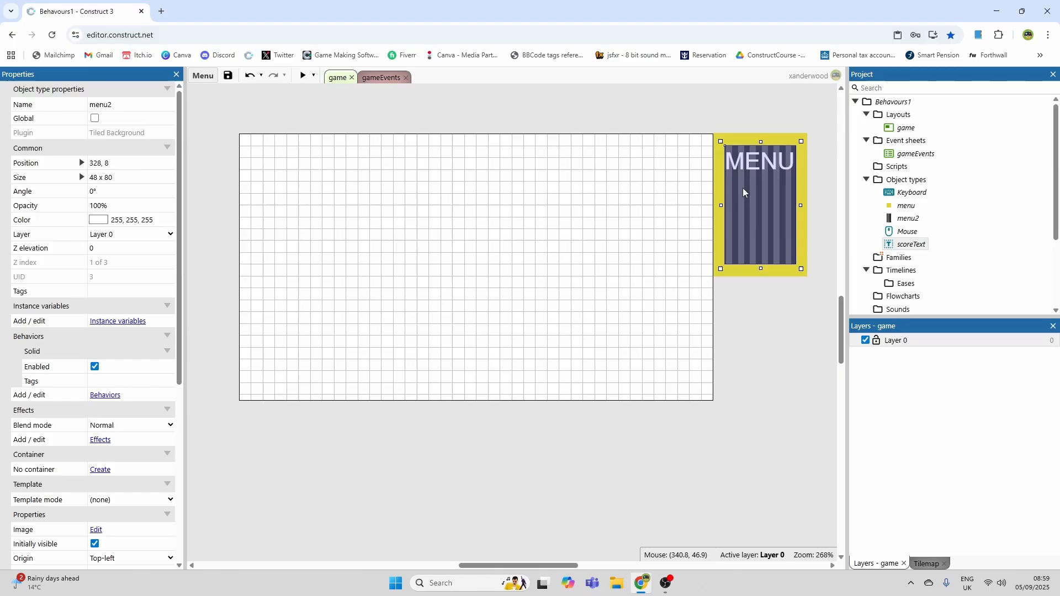
left_click(703, 119)
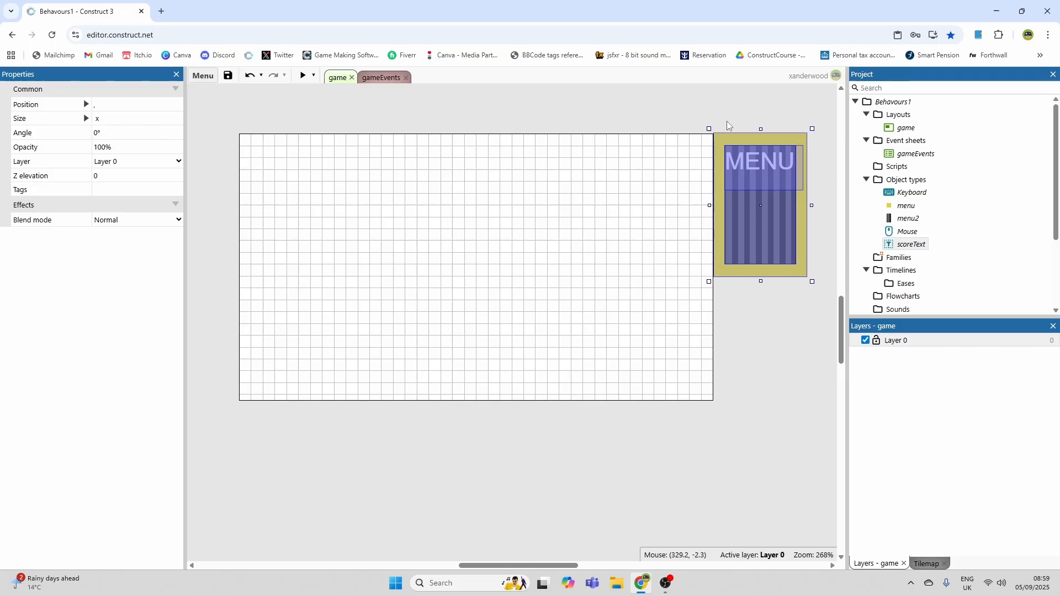
mouse_move(777, 276)
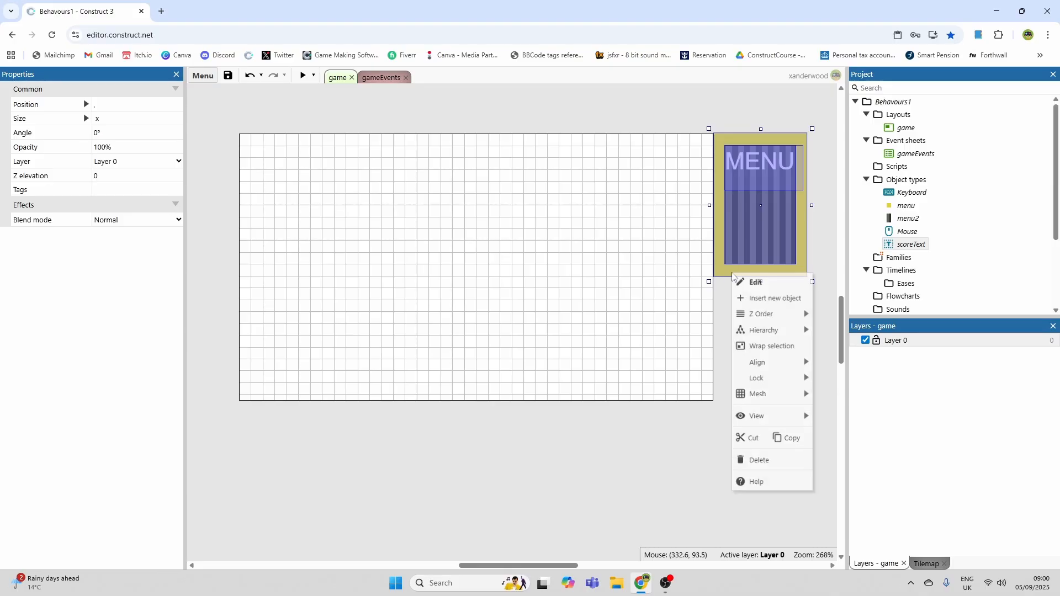
mouse_move(765, 332)
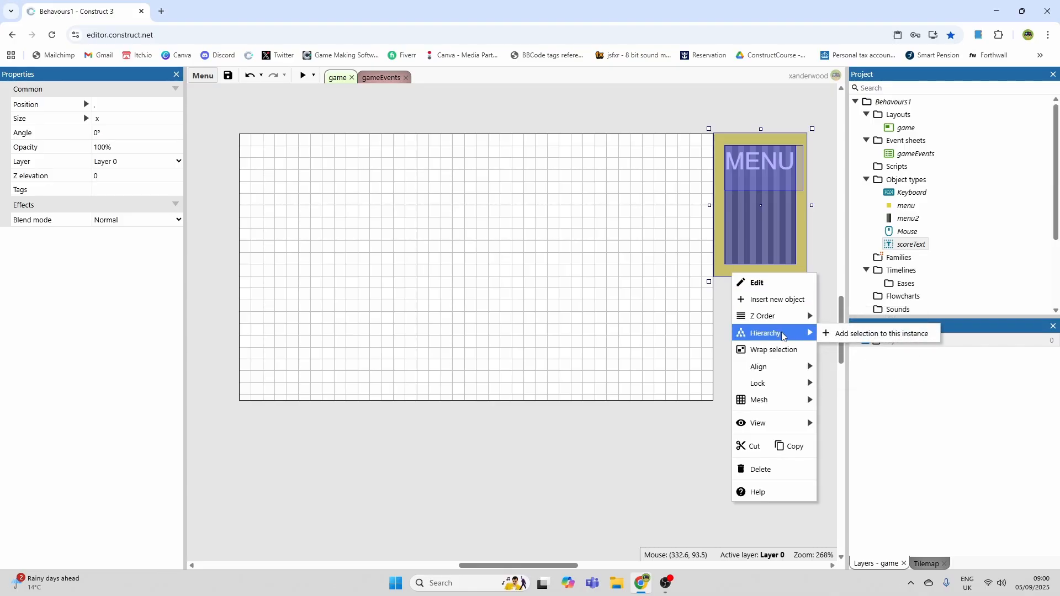
mouse_move(879, 333)
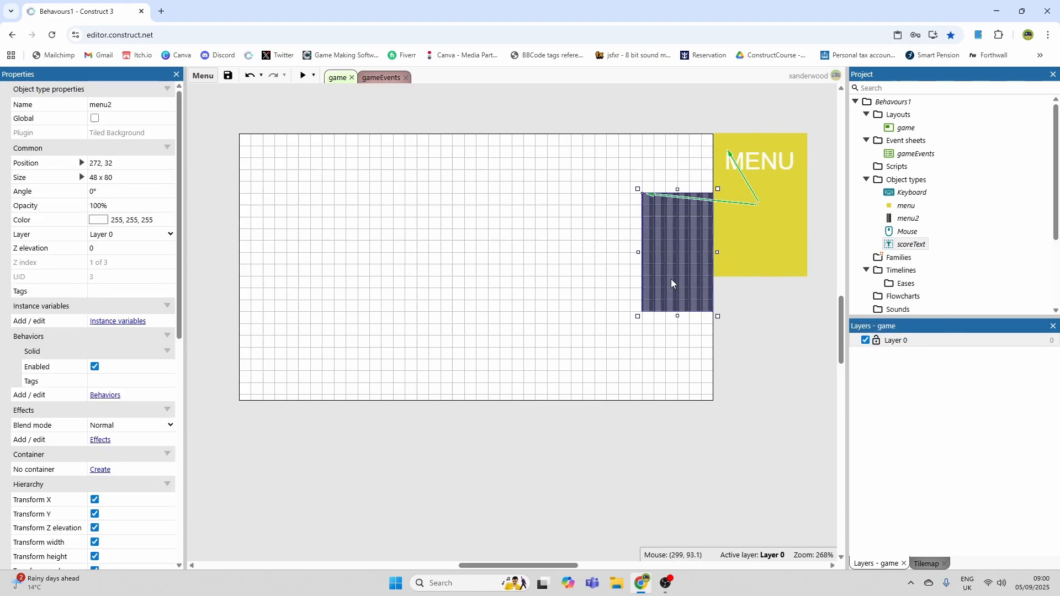
Step: Add the background and MENU text to the panel's hierarchy and verify they follow it
left_click(794, 174)
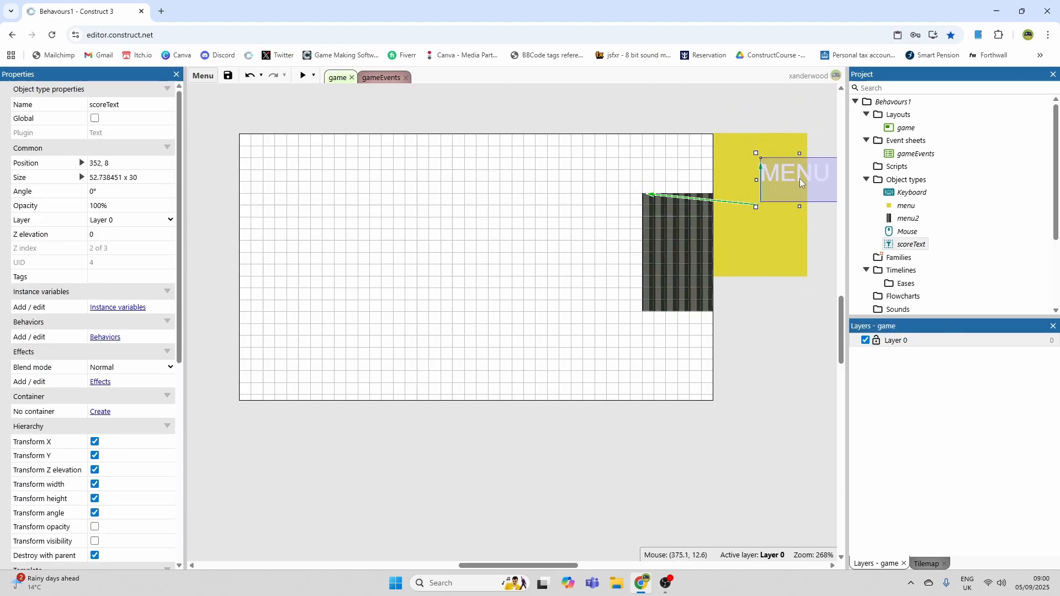
left_click_drag(797, 175, 764, 152)
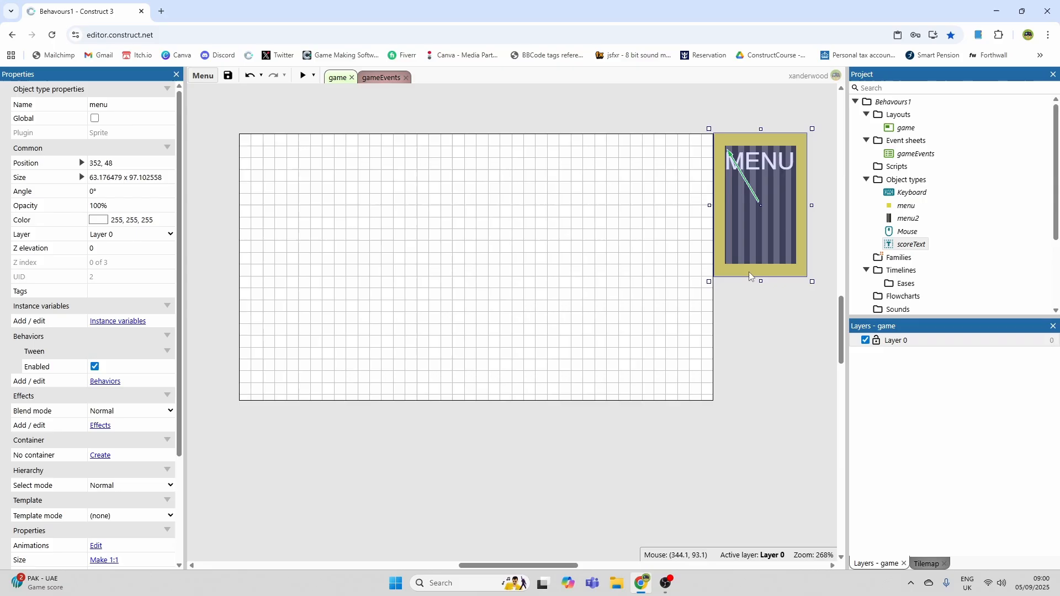
left_click(301, 76)
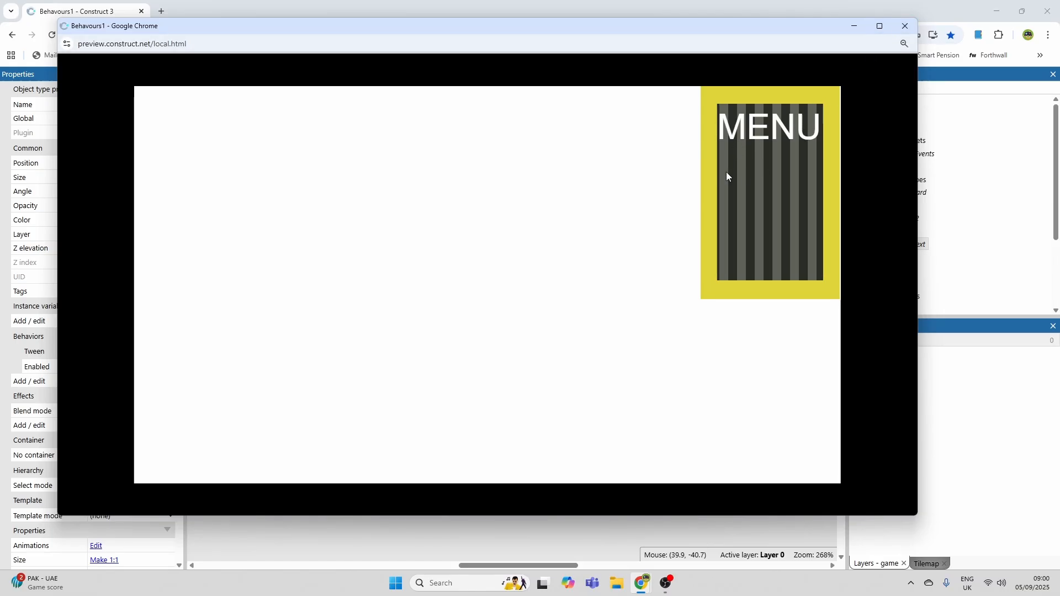
mouse_move(892, 32)
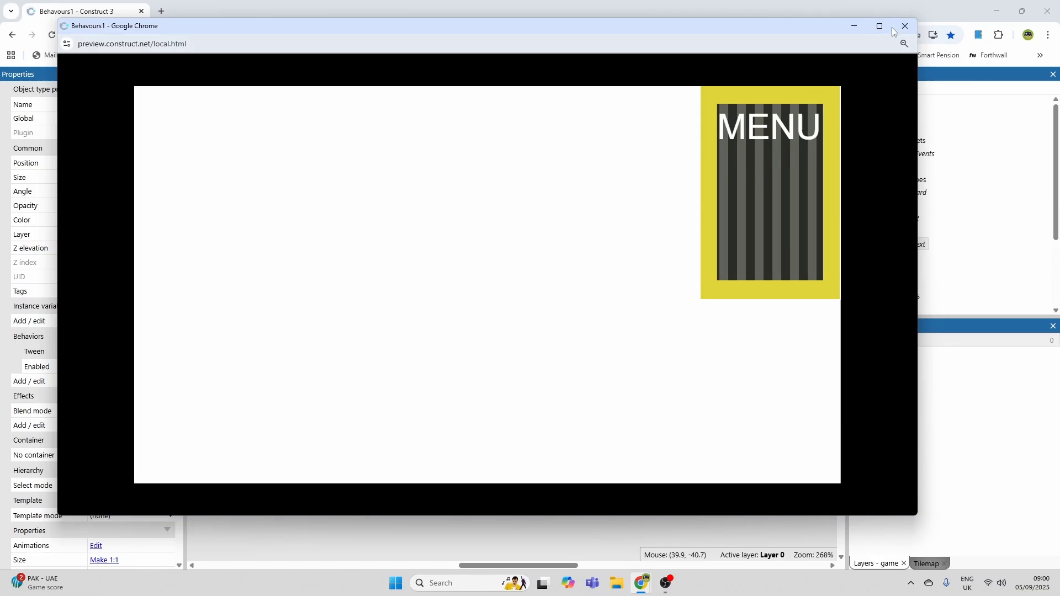
left_click(904, 26)
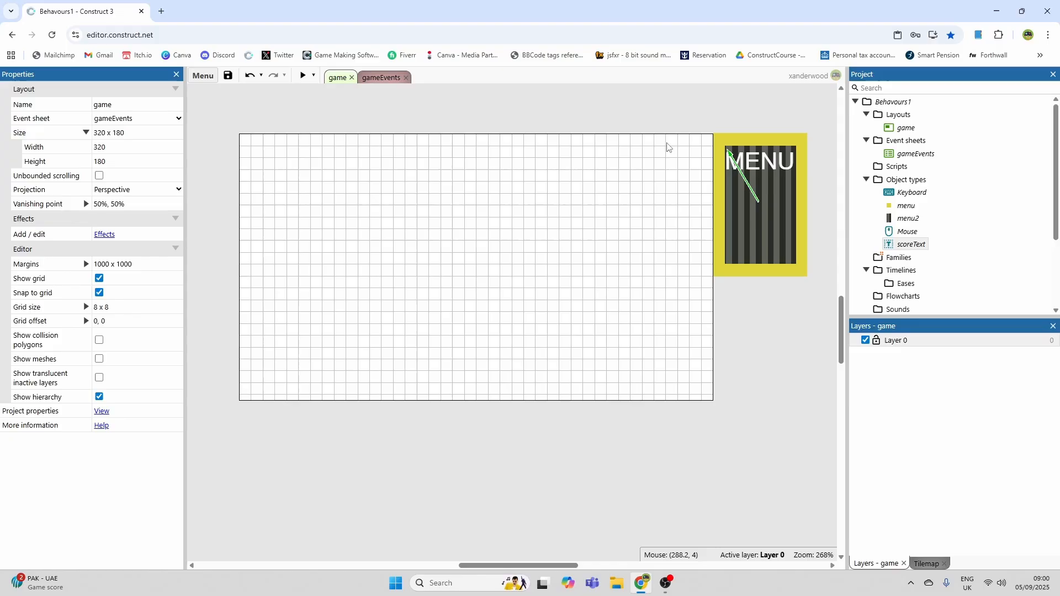
mouse_move(688, 126)
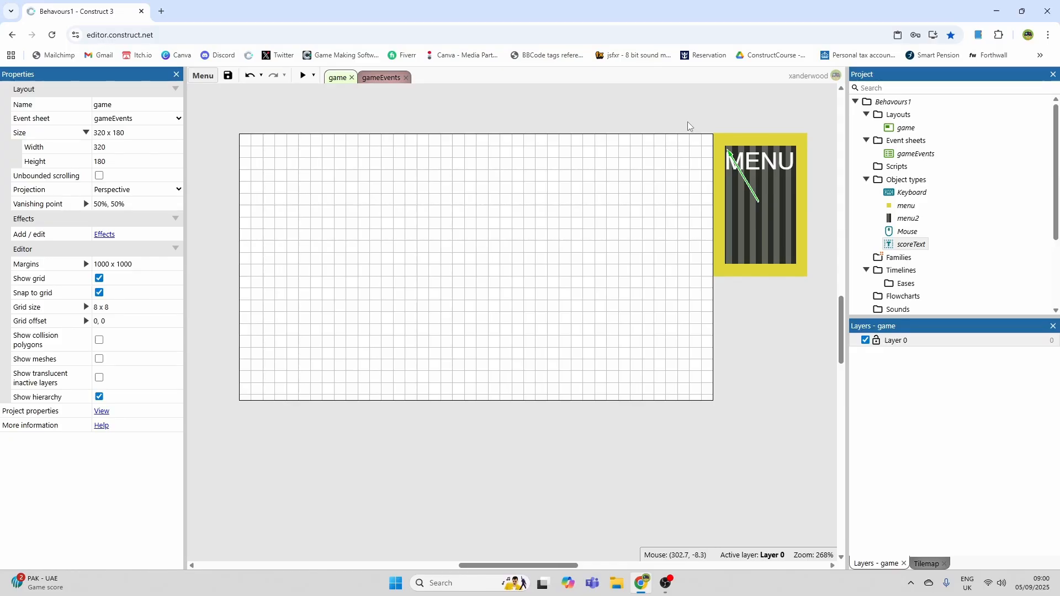
mouse_move(689, 130)
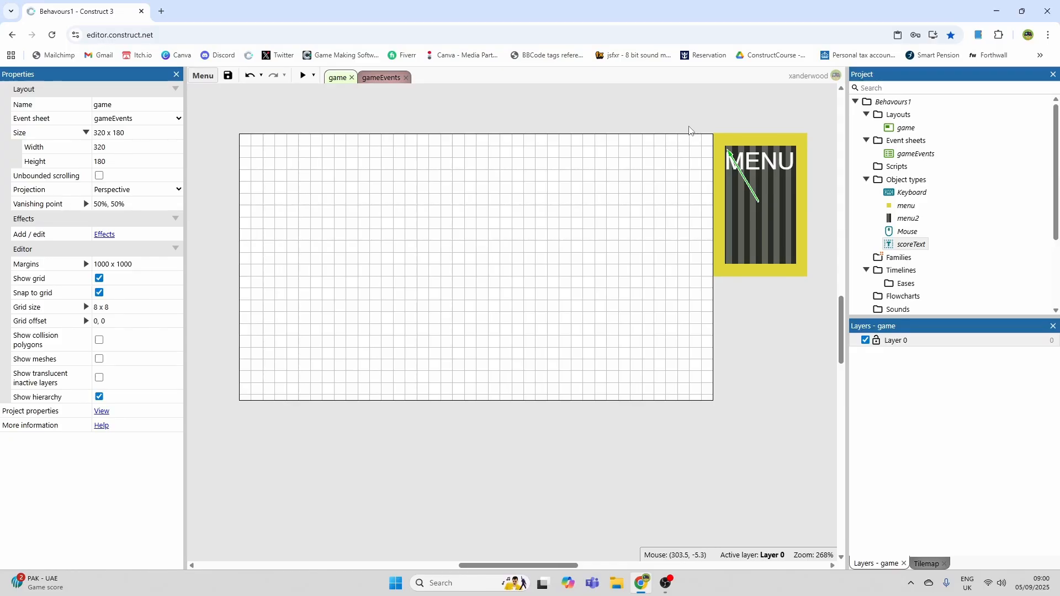